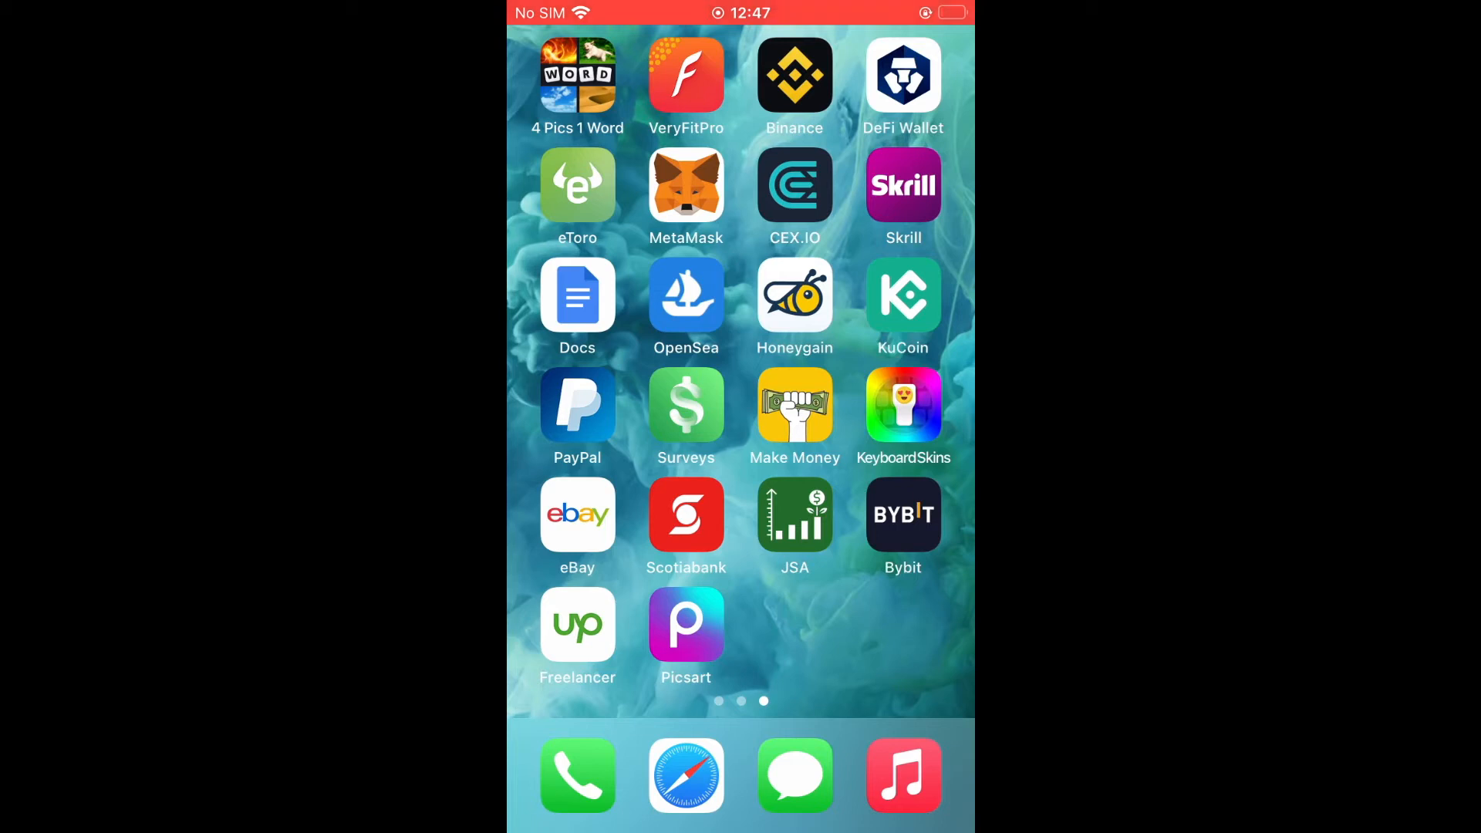
- Launch KuCoin and reach the deposit coin list showing USDT, XRP, BTC and ETH
left_click(903, 293)
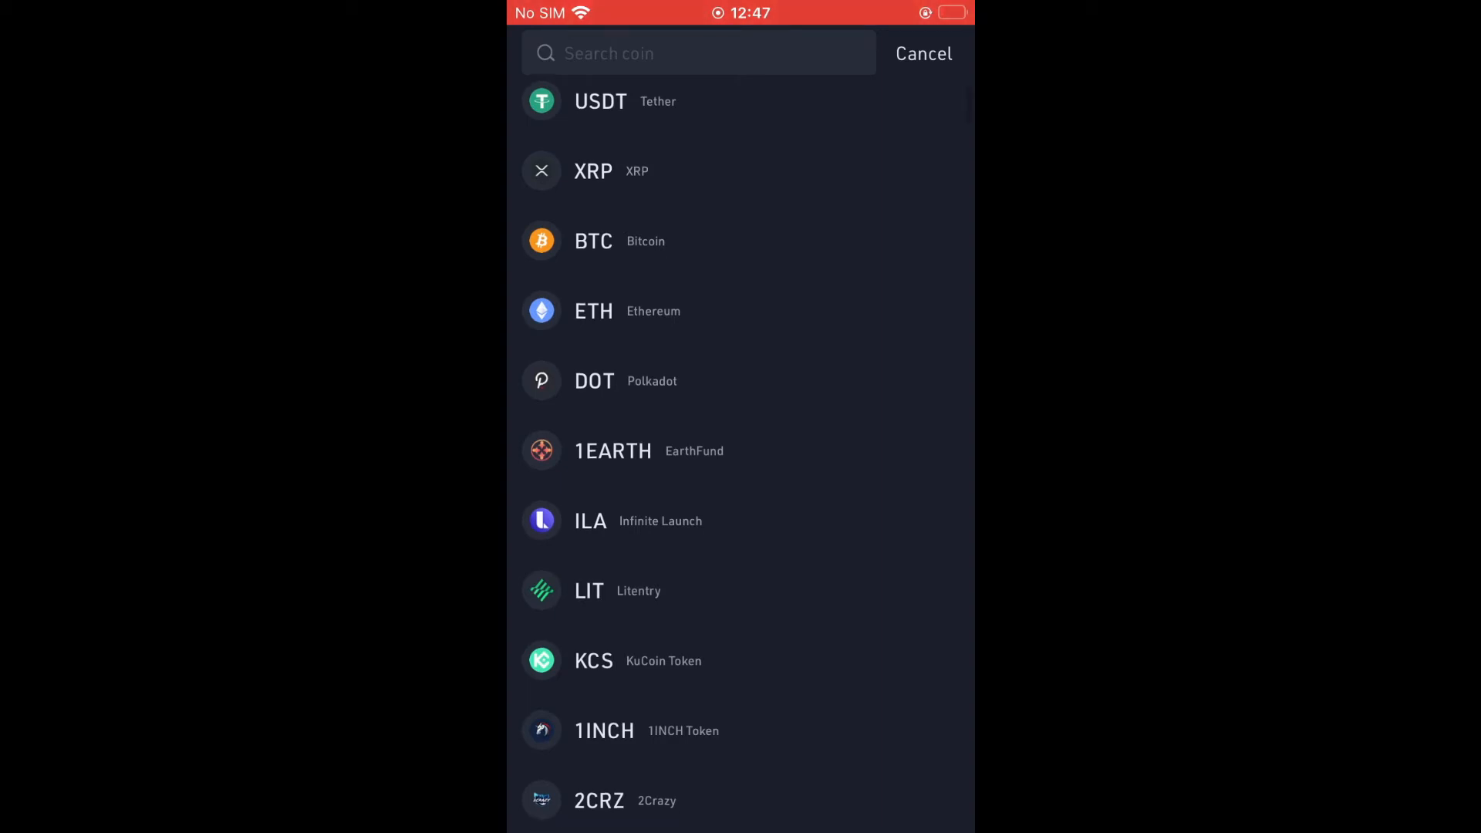
scroll("down", 3)
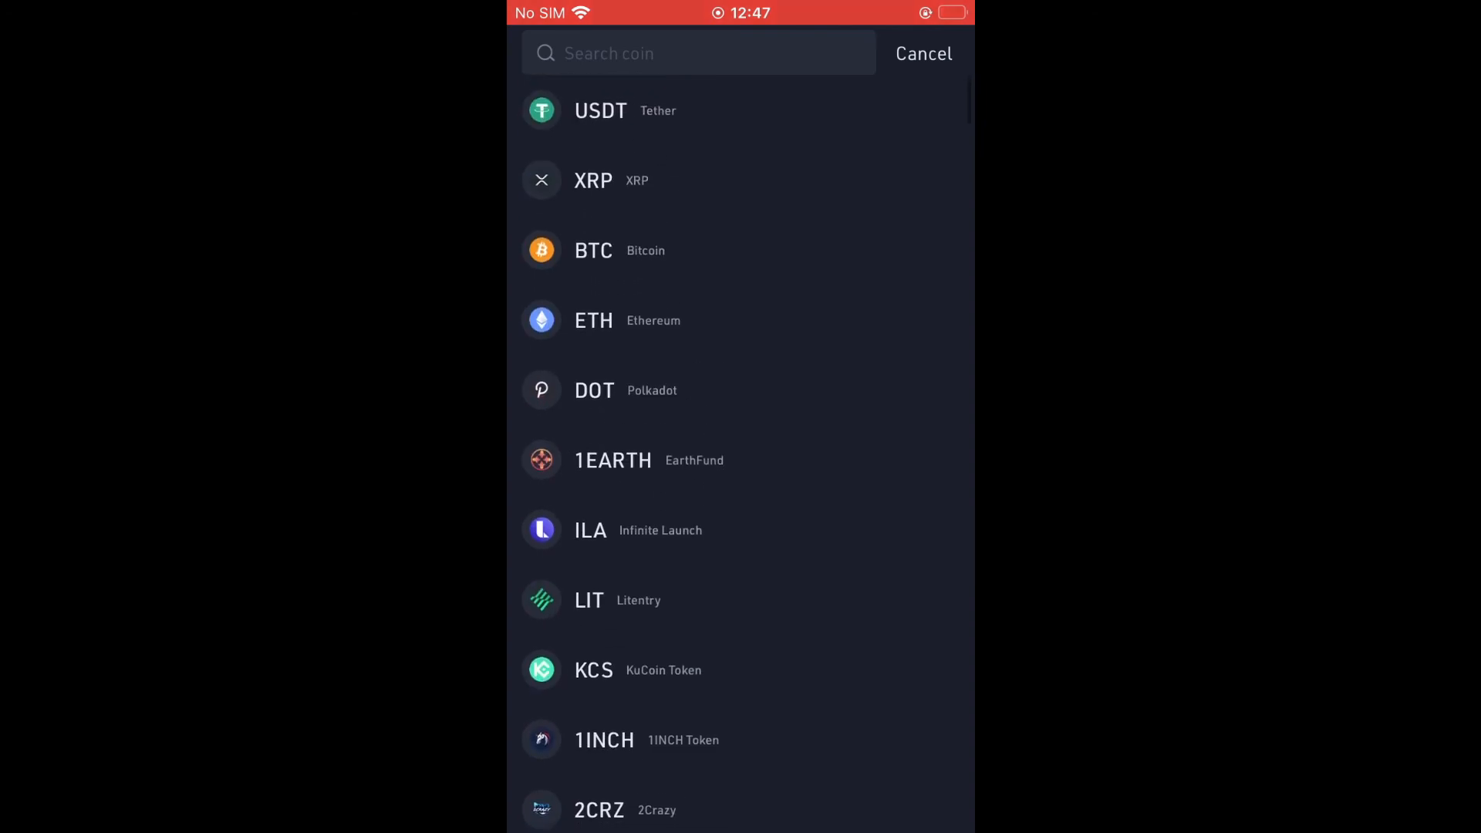
- Select XRP, acknowledge the missing-tag risk and continue to the XRP deposit address
left_click(593, 179)
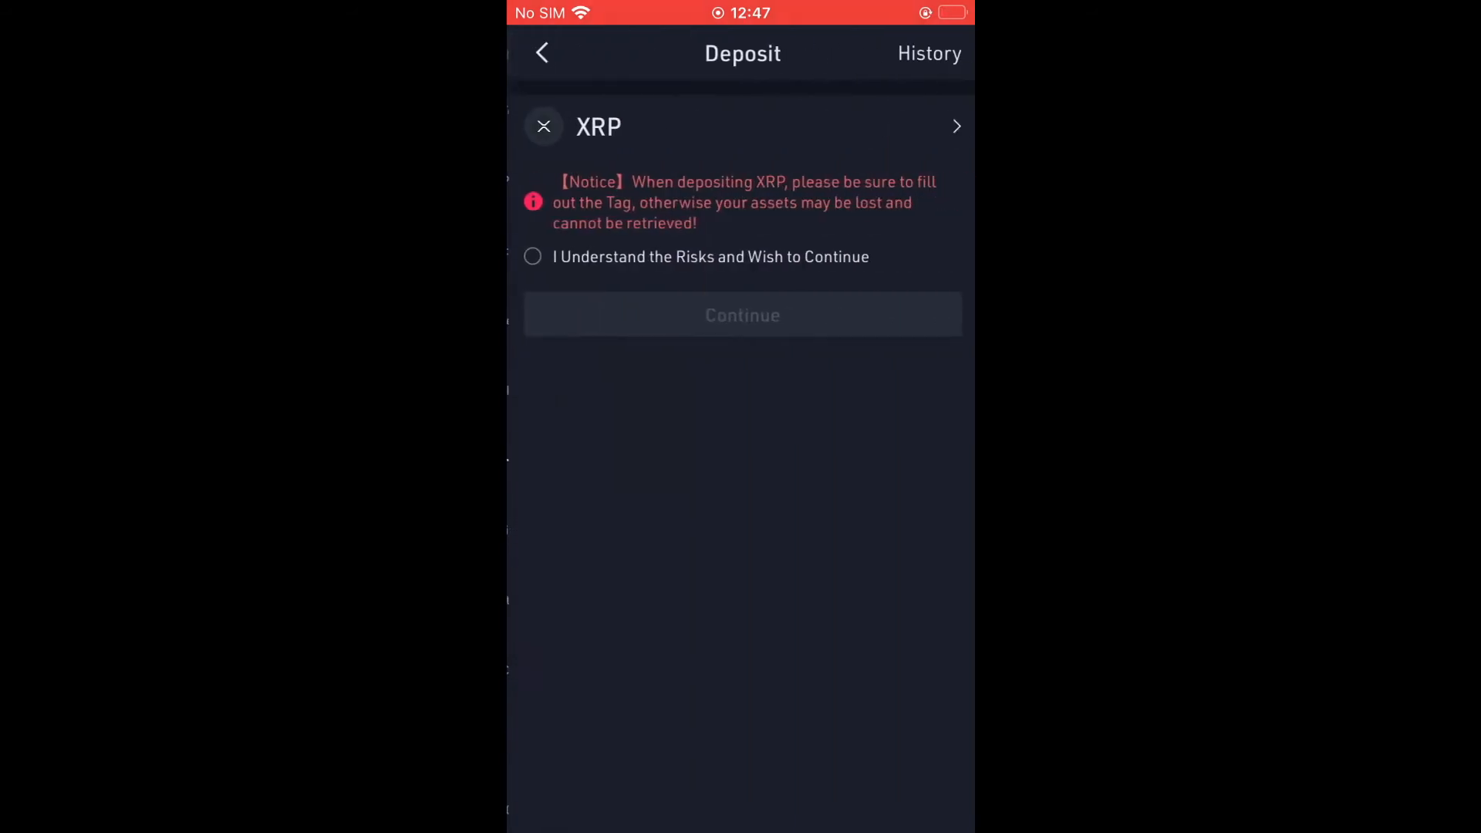
left_click(532, 256)
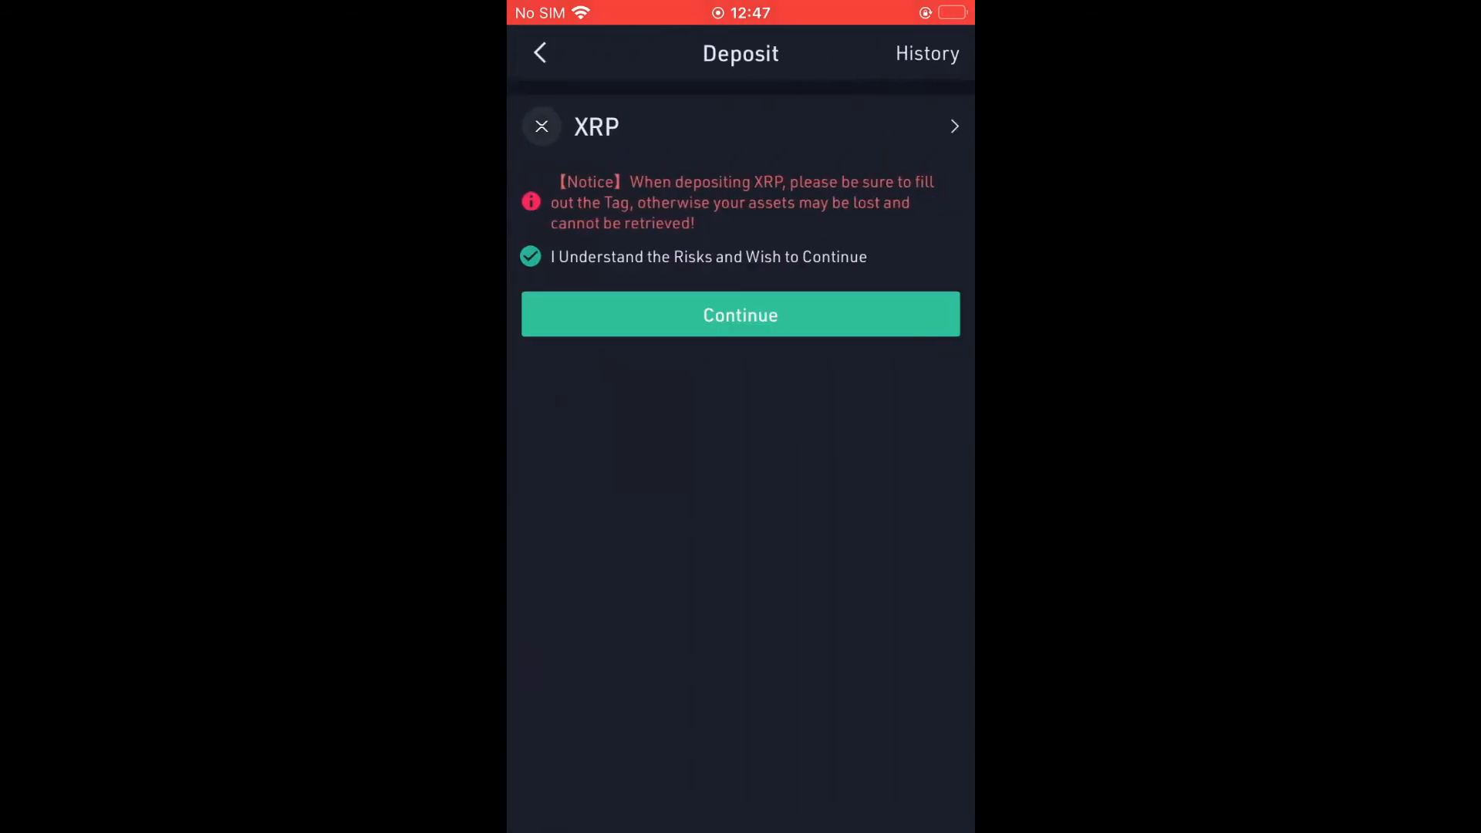
left_click(739, 314)
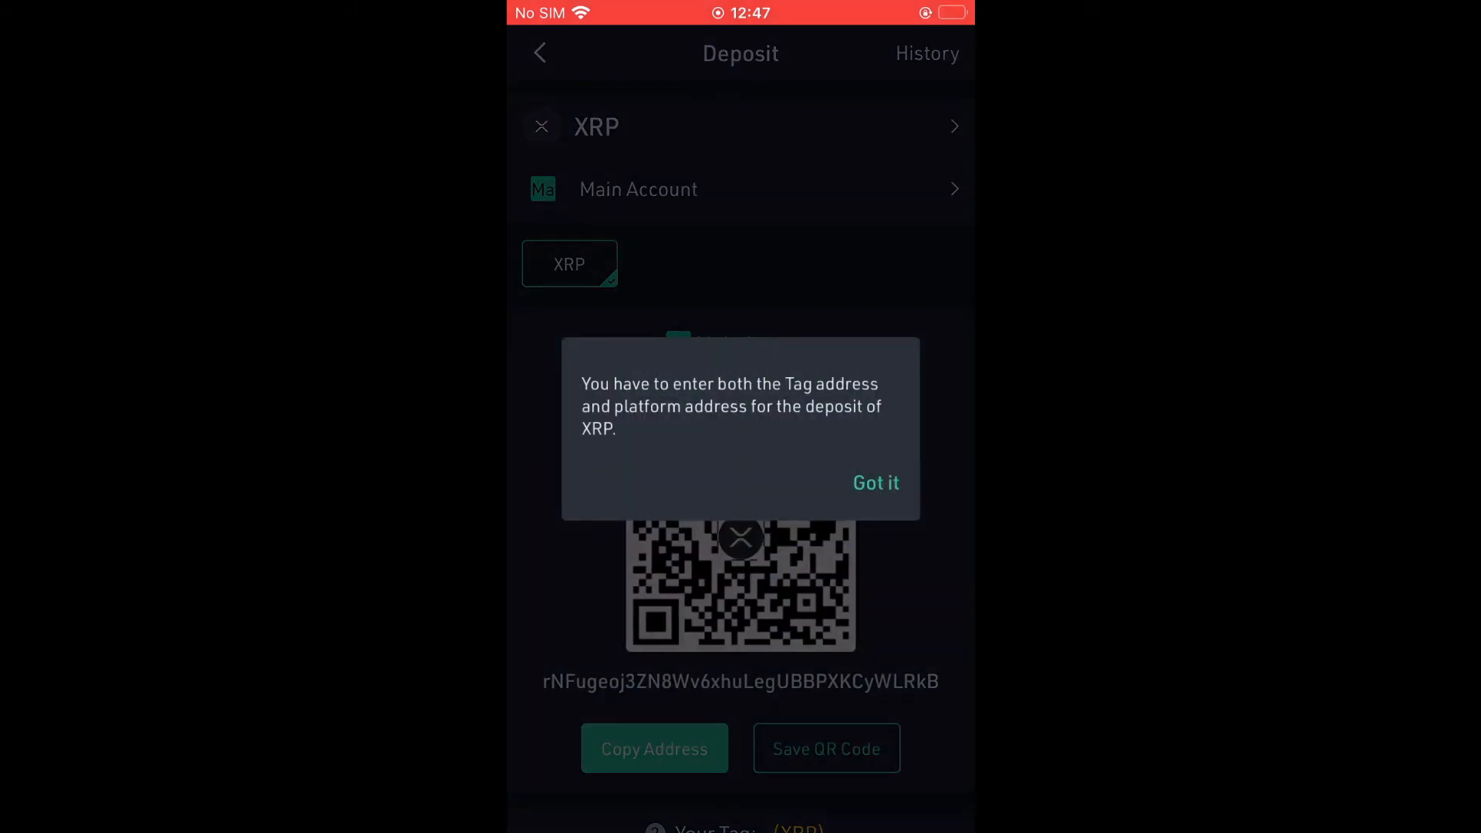
left_click(875, 483)
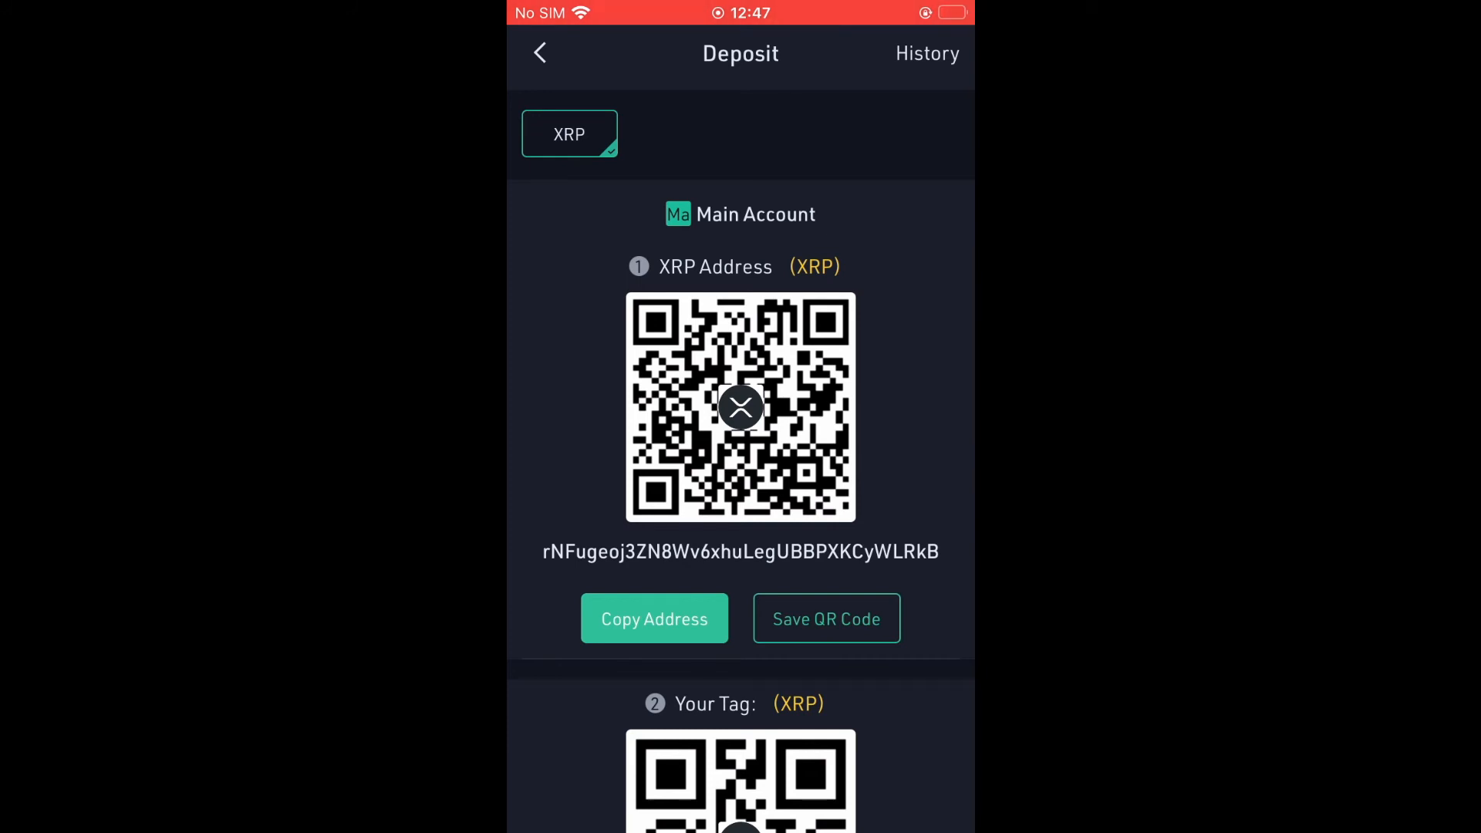
scroll("down", 3)
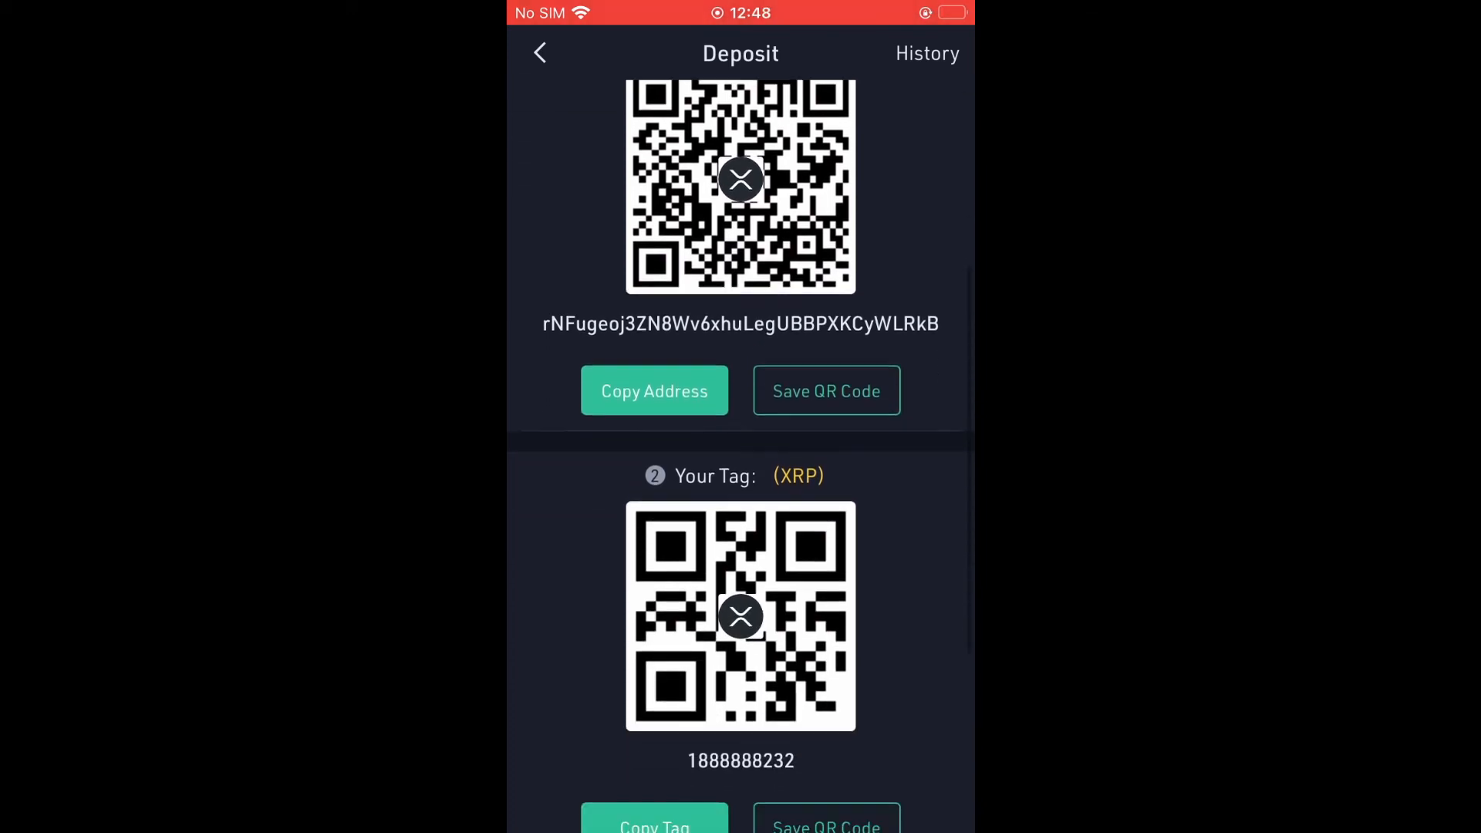
scroll("down", 3)
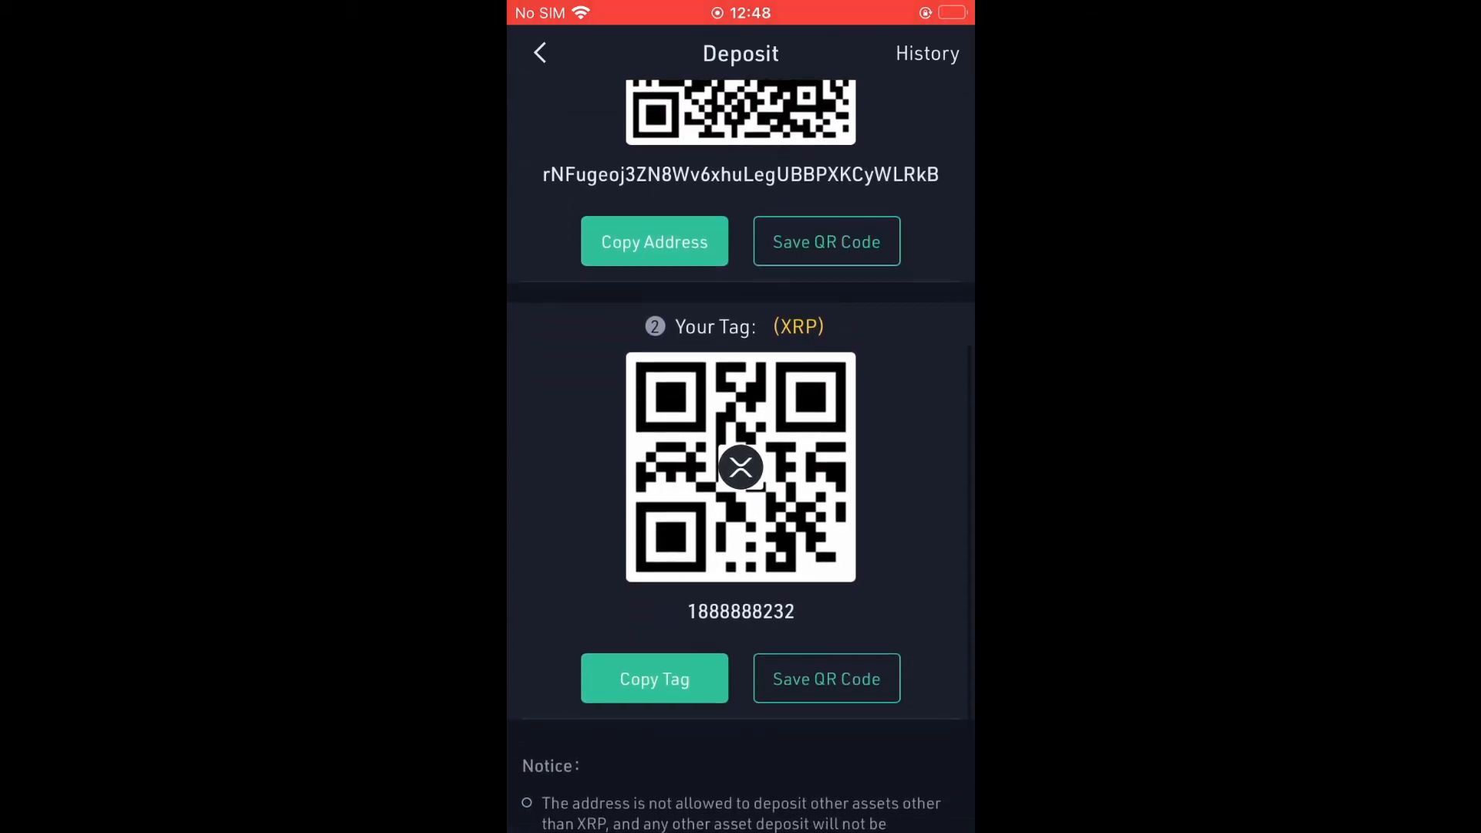